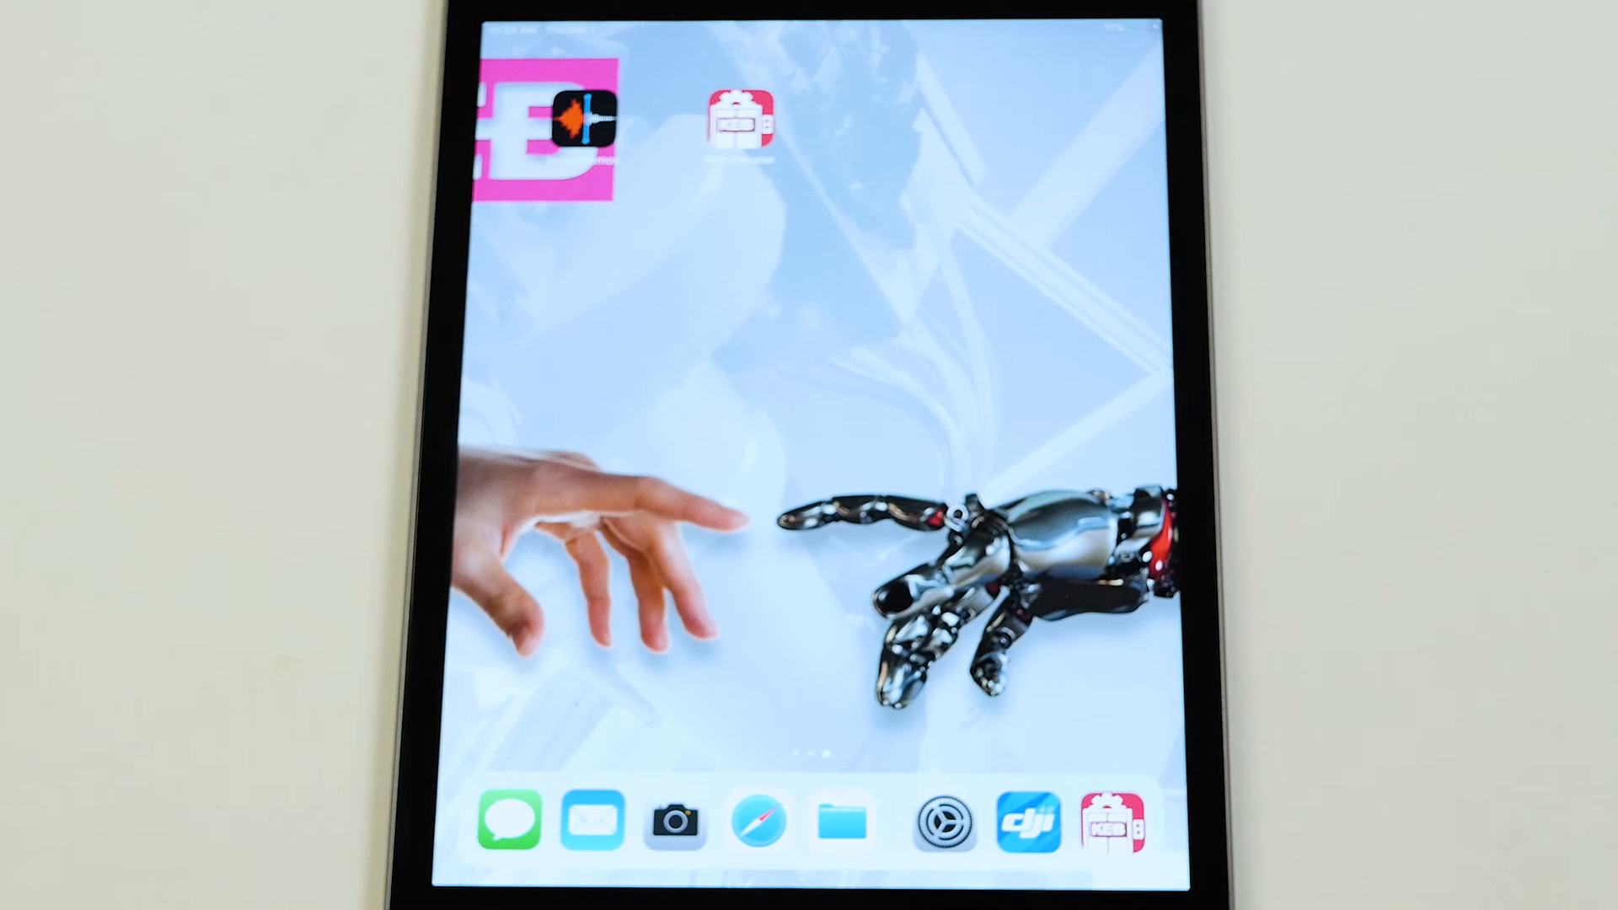
# Launch the KEB app and connect to drive KEB BLE 7F2BC4 by entering its PIN
pyautogui.click(740, 121)
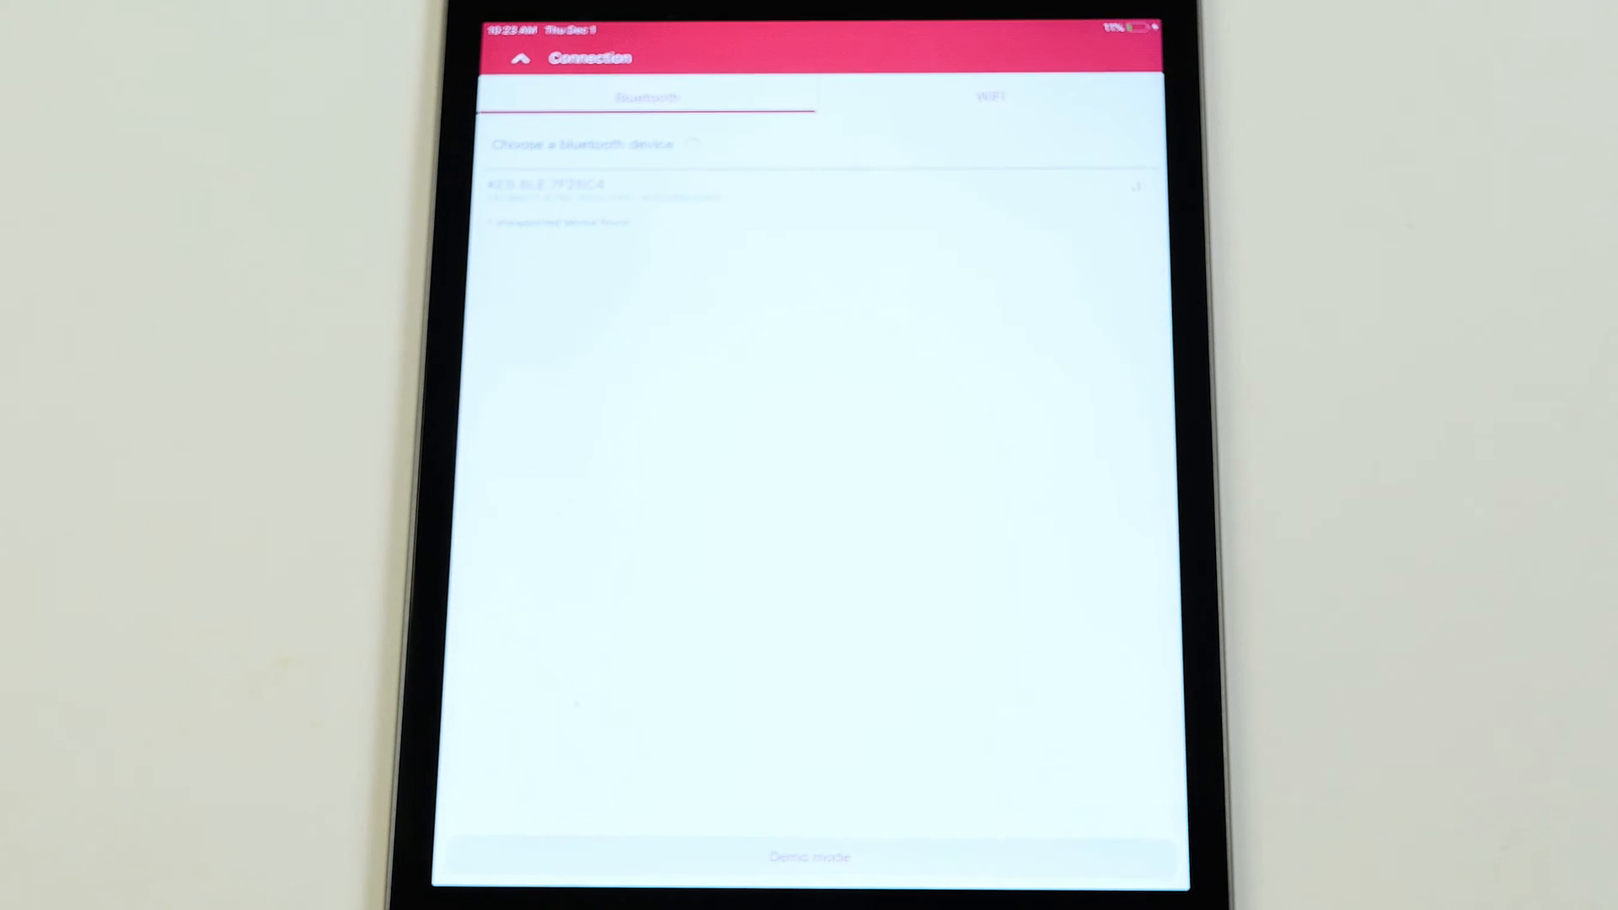
pyautogui.moveTo(413, 155)
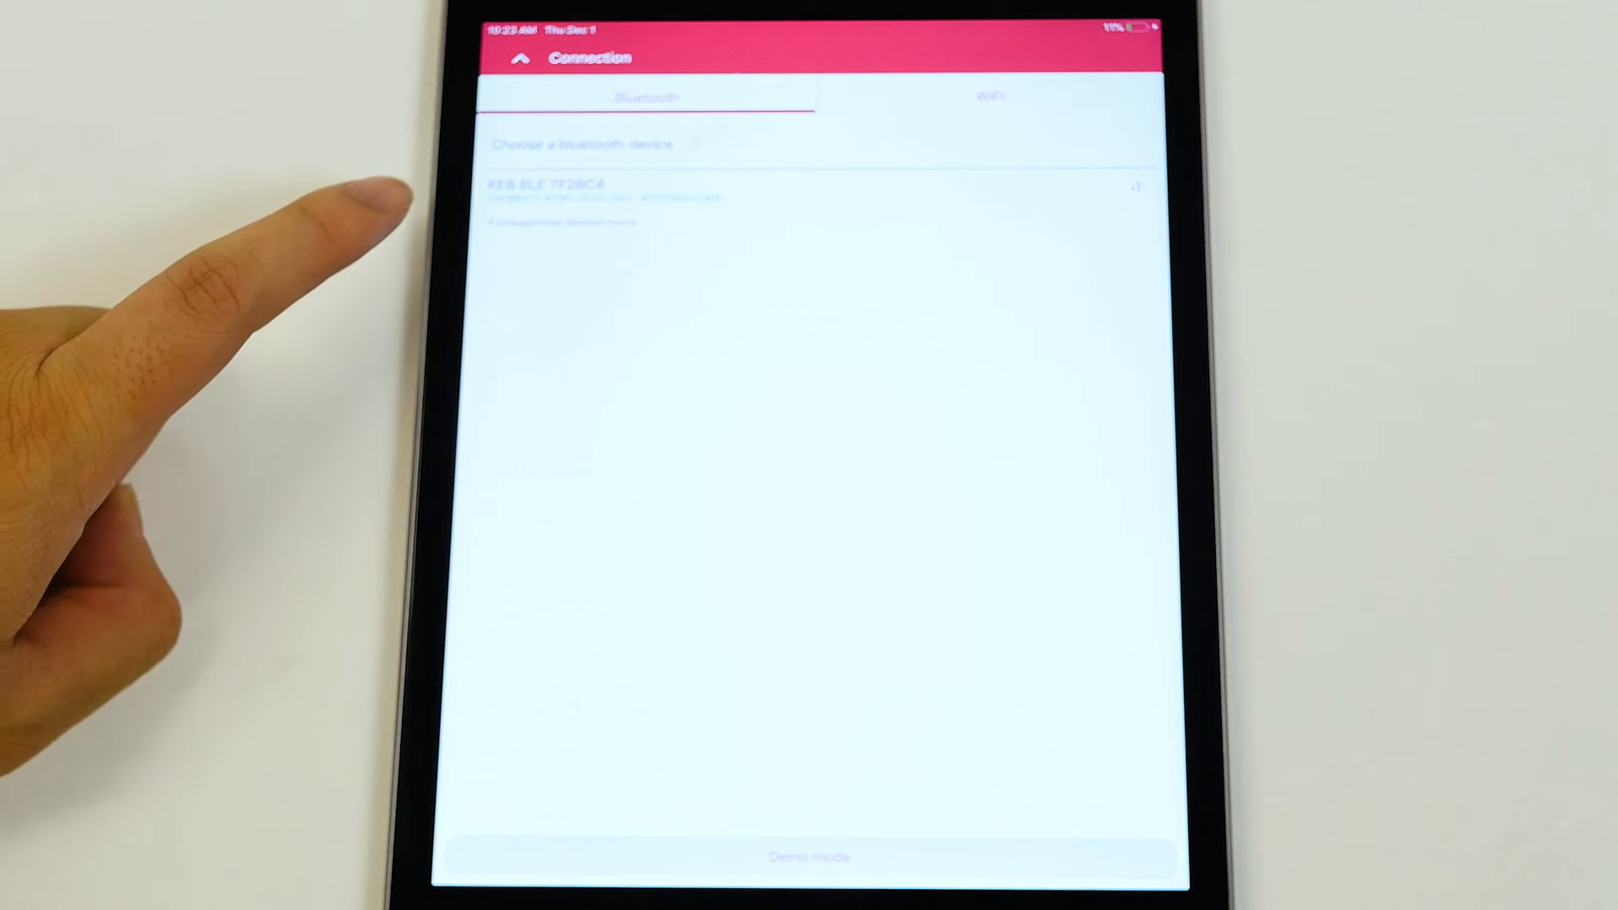
pyautogui.click(557, 191)
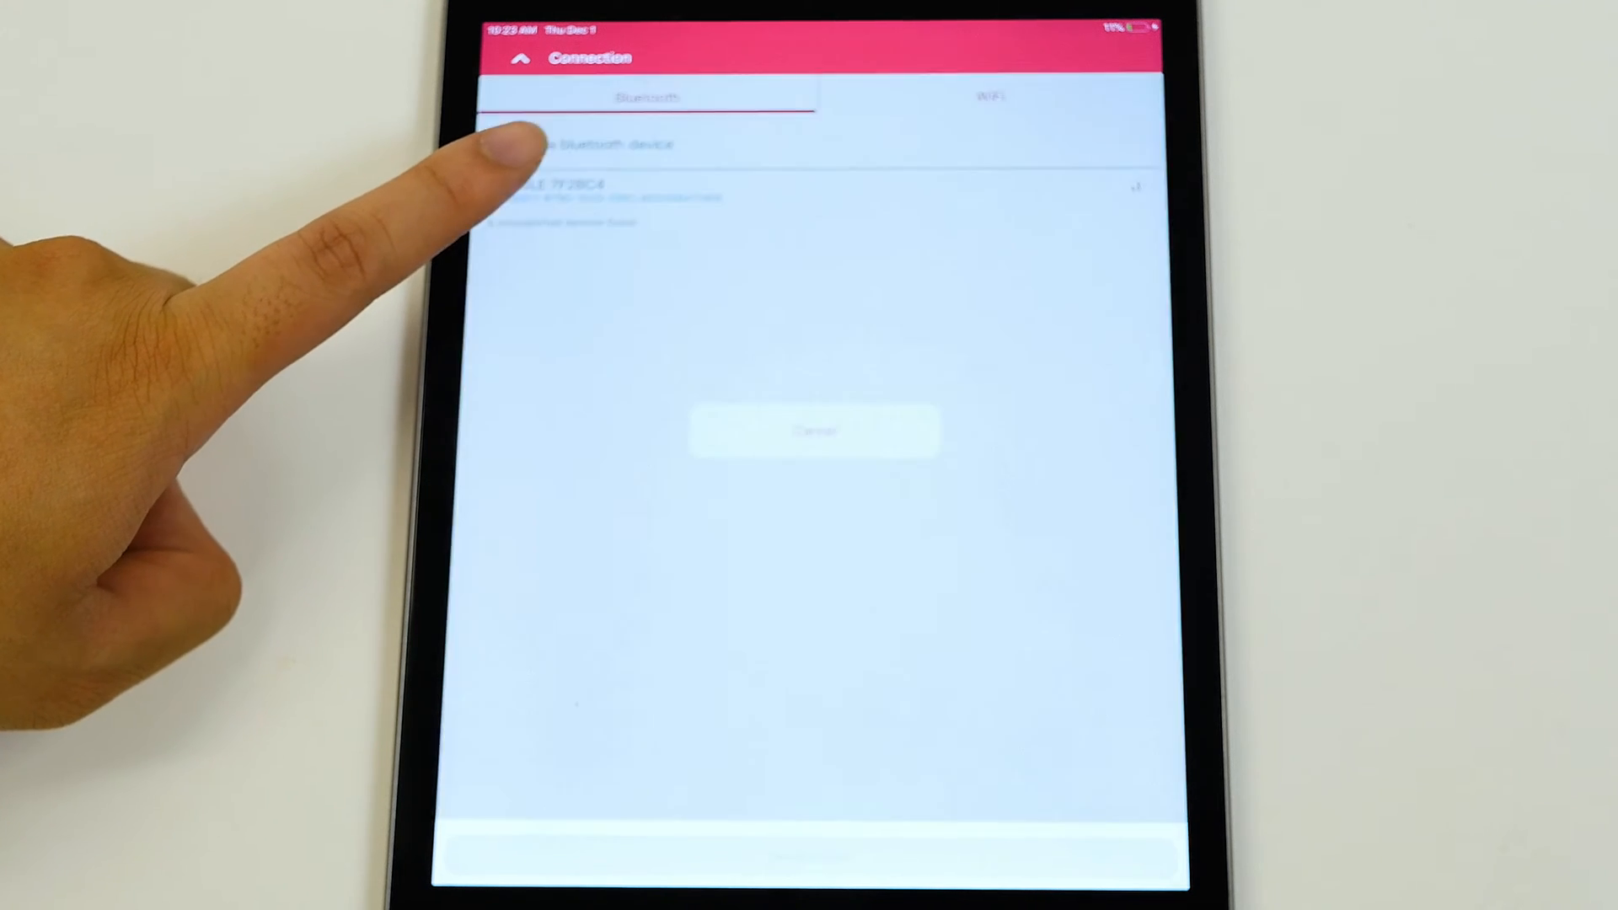
pyautogui.click(578, 185)
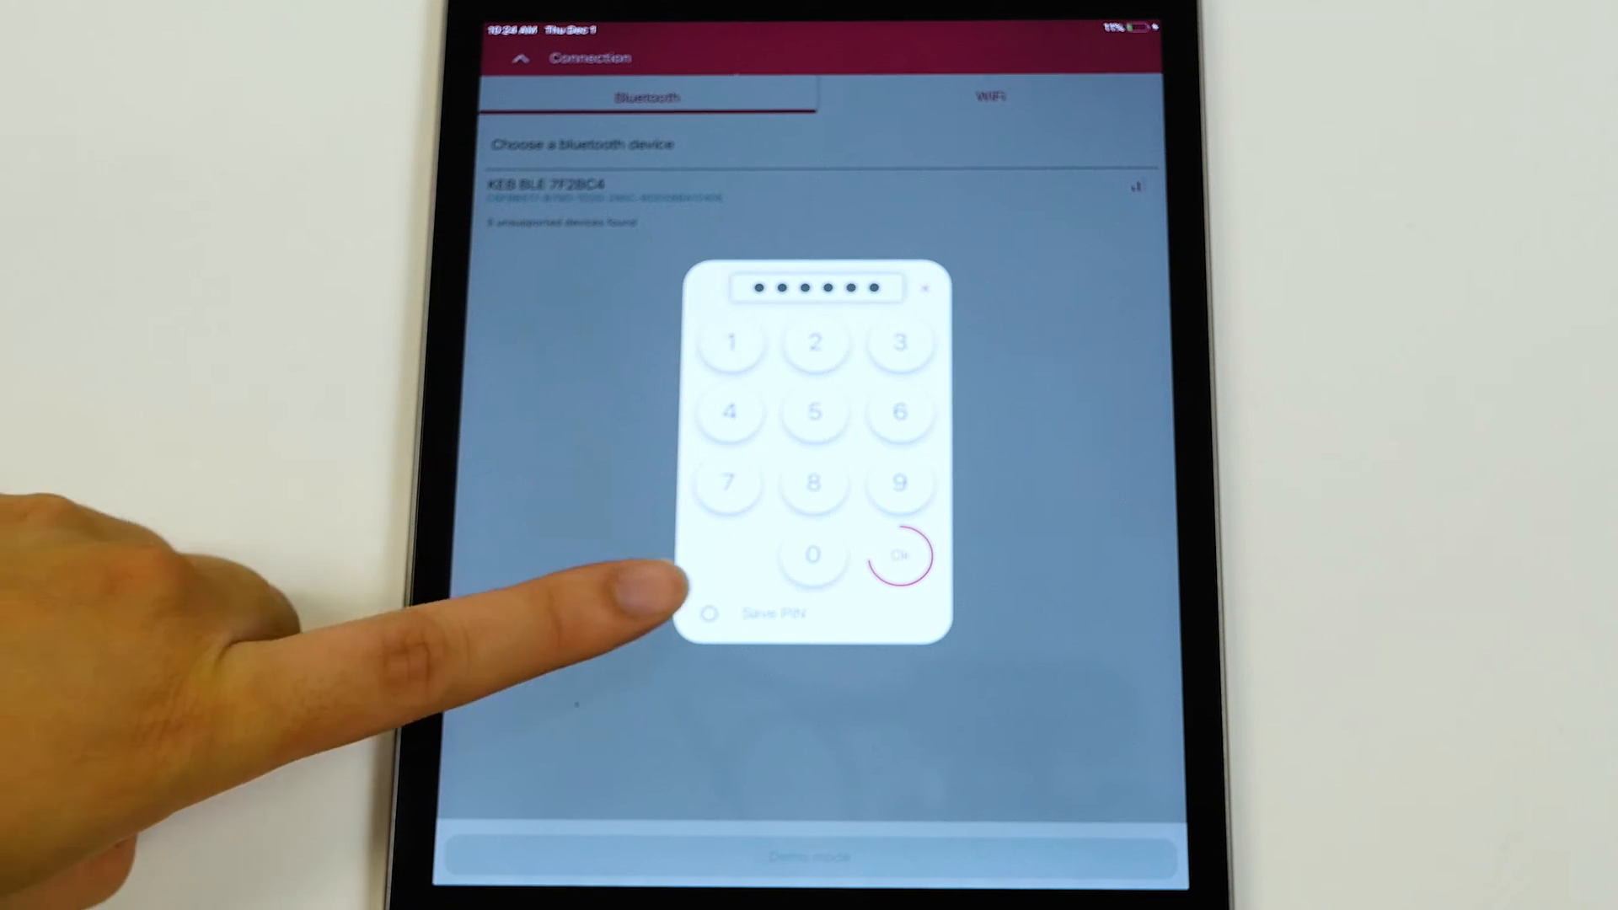
pyautogui.click(709, 610)
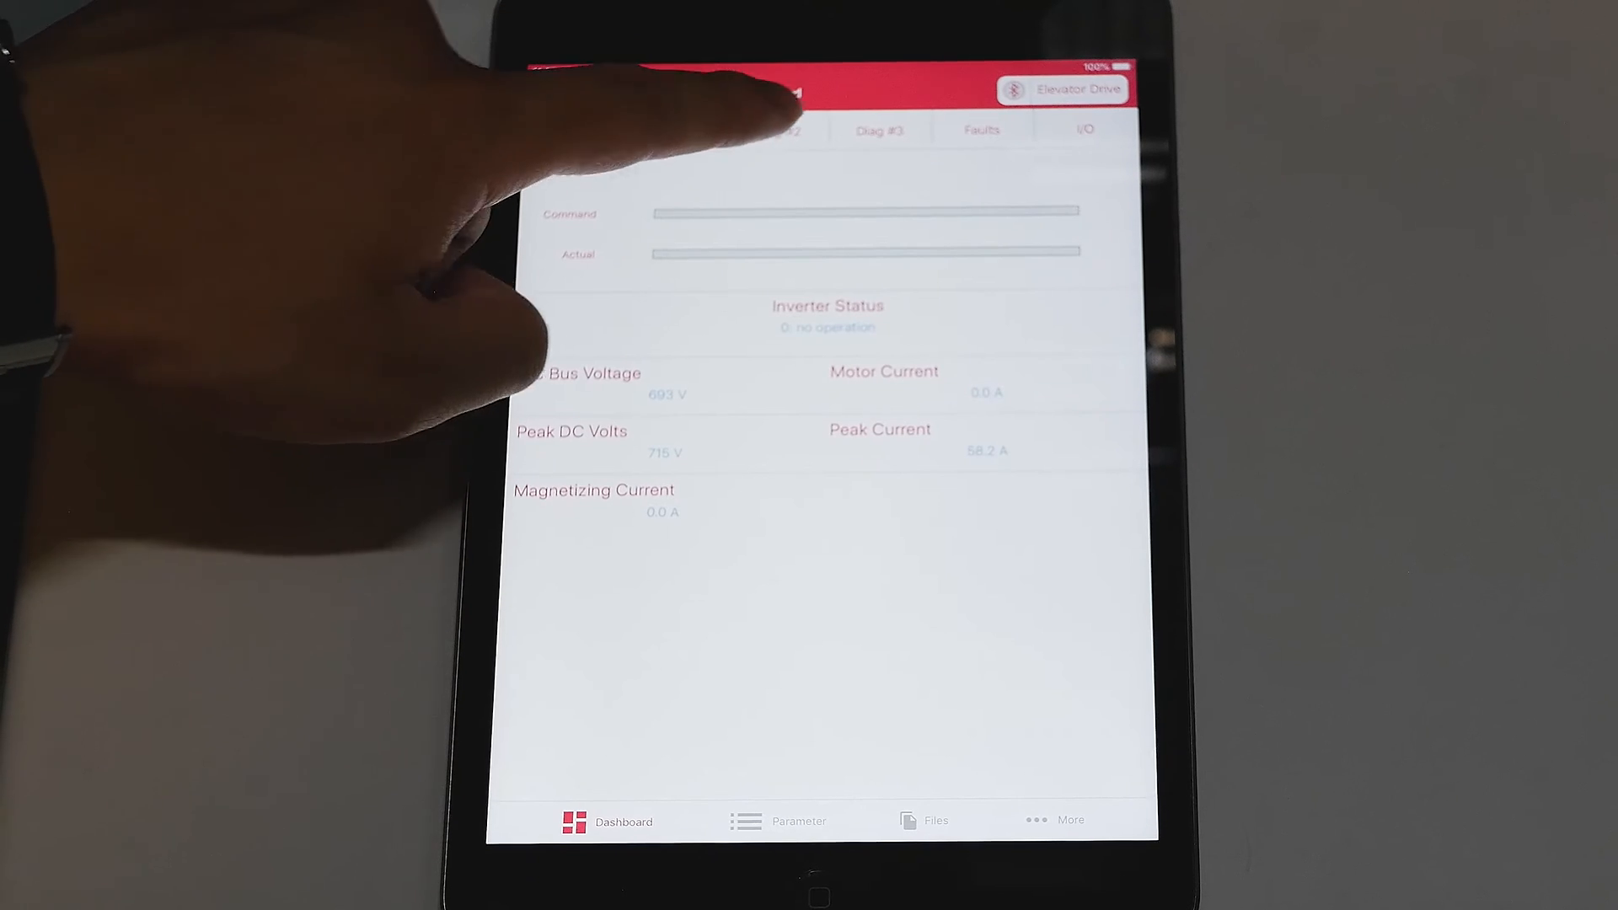
# Review the Diag #3, Faults and I/O tabs, then bring up the parameter group list
pyautogui.click(879, 129)
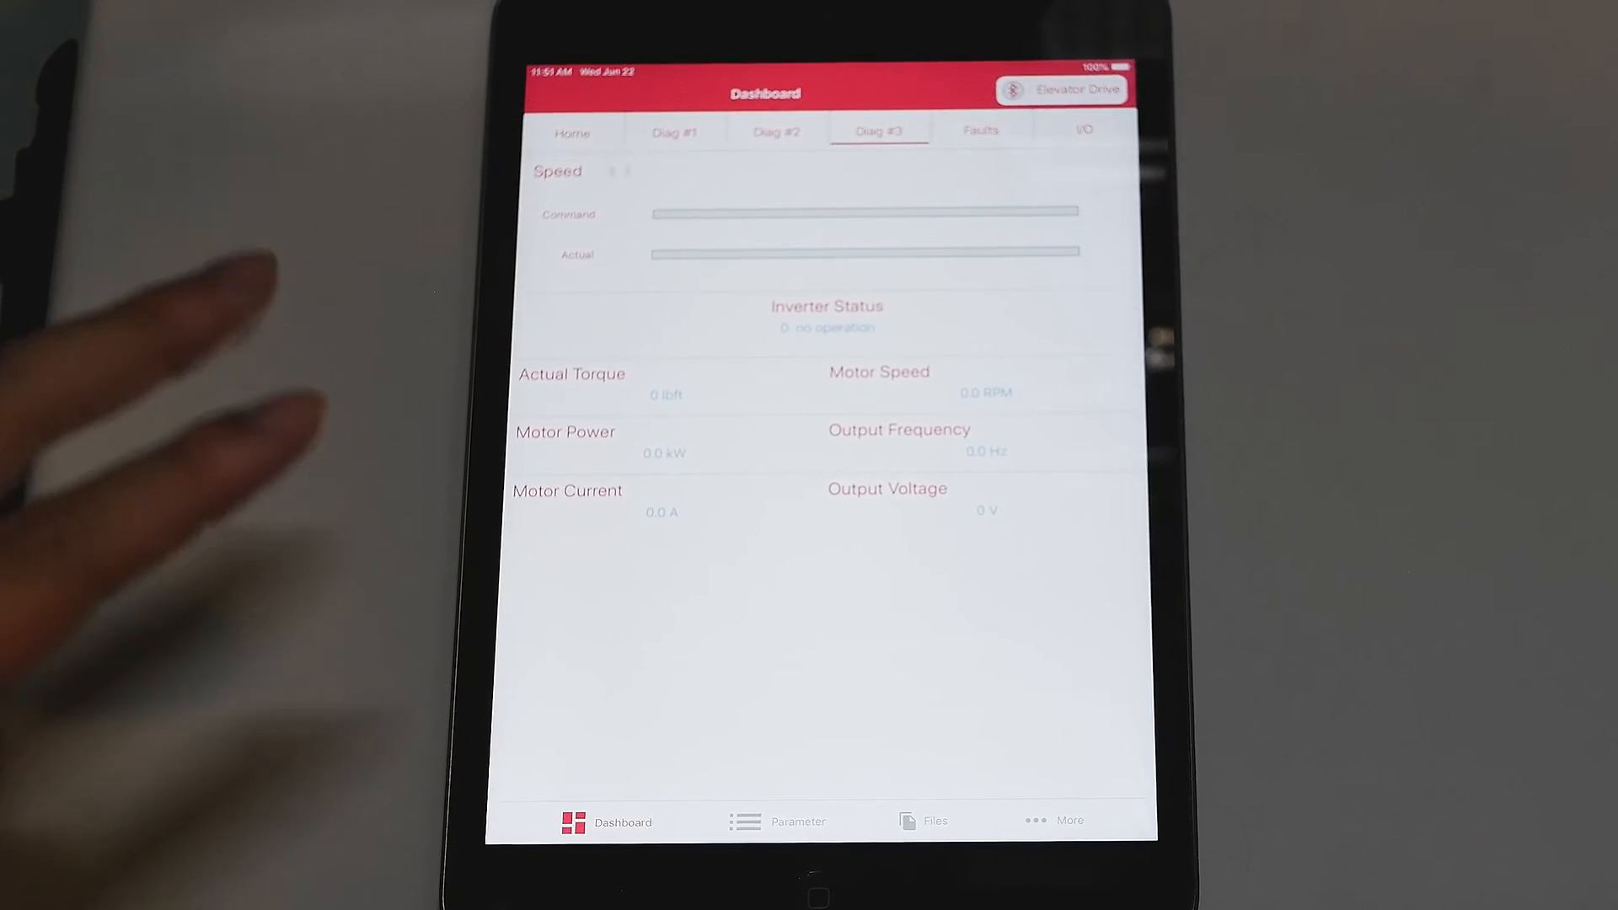
pyautogui.click(607, 821)
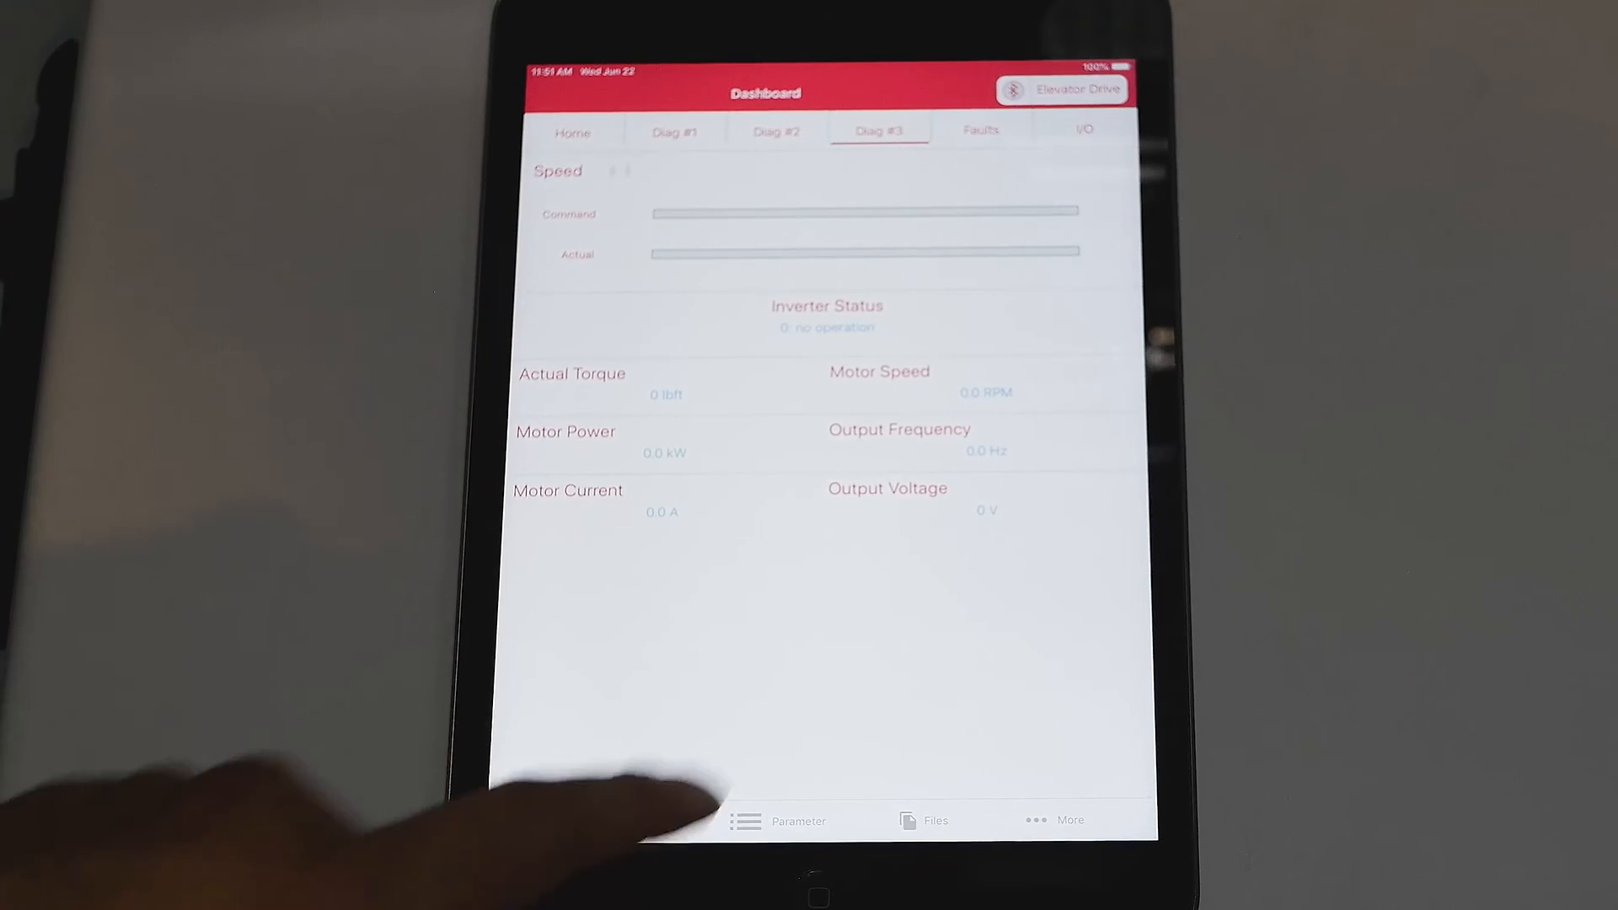
pyautogui.click(980, 130)
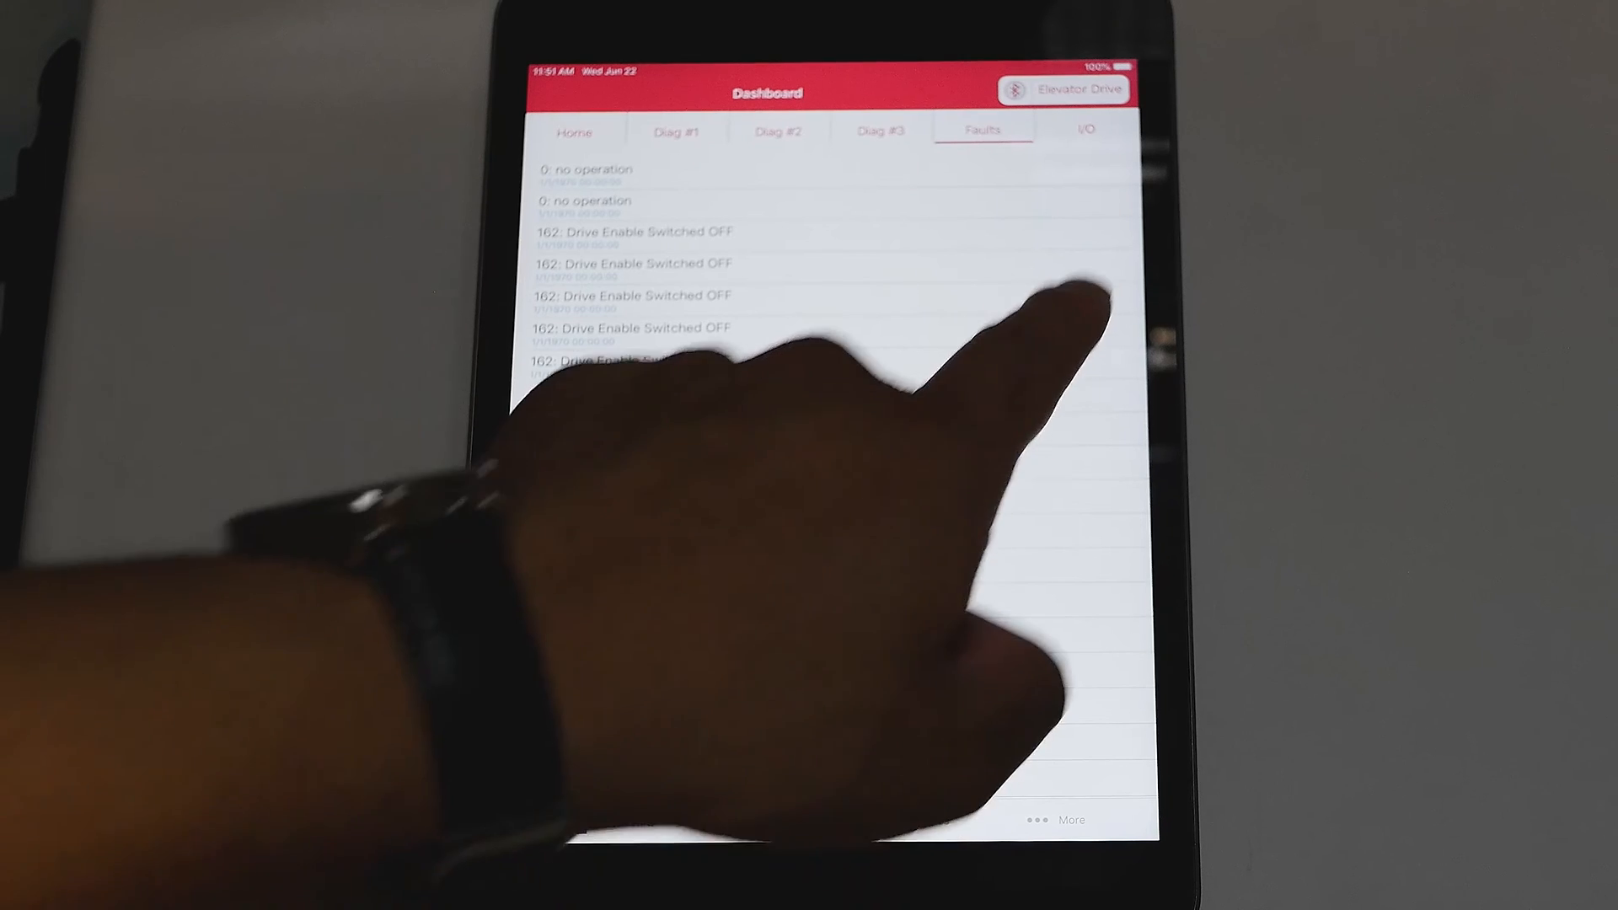
pyautogui.click(1085, 128)
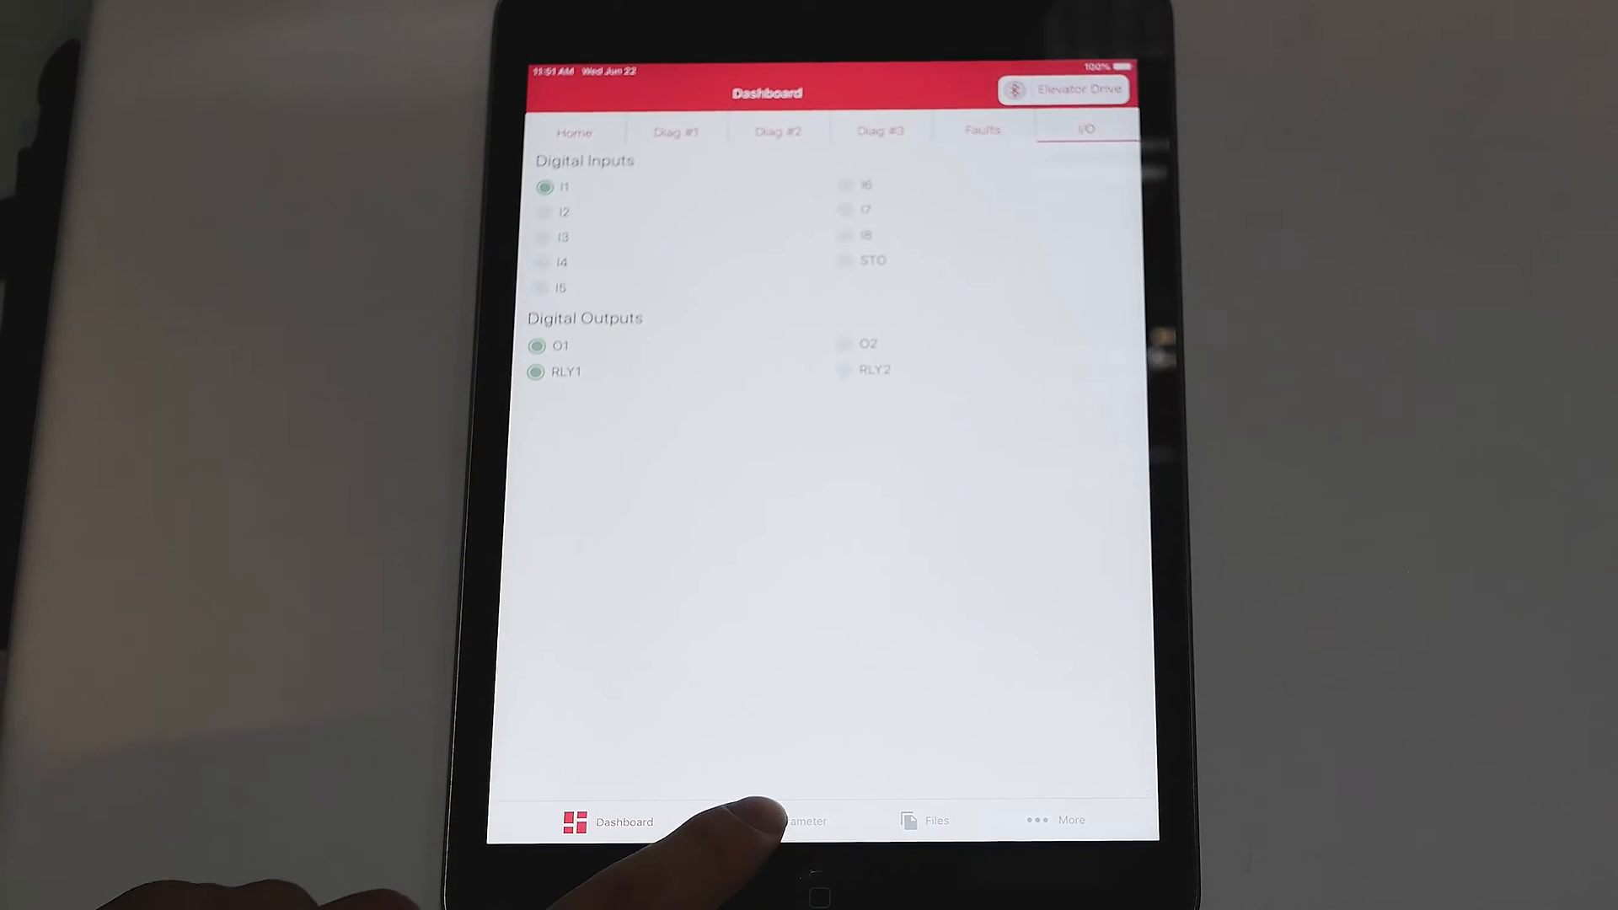
pyautogui.click(799, 820)
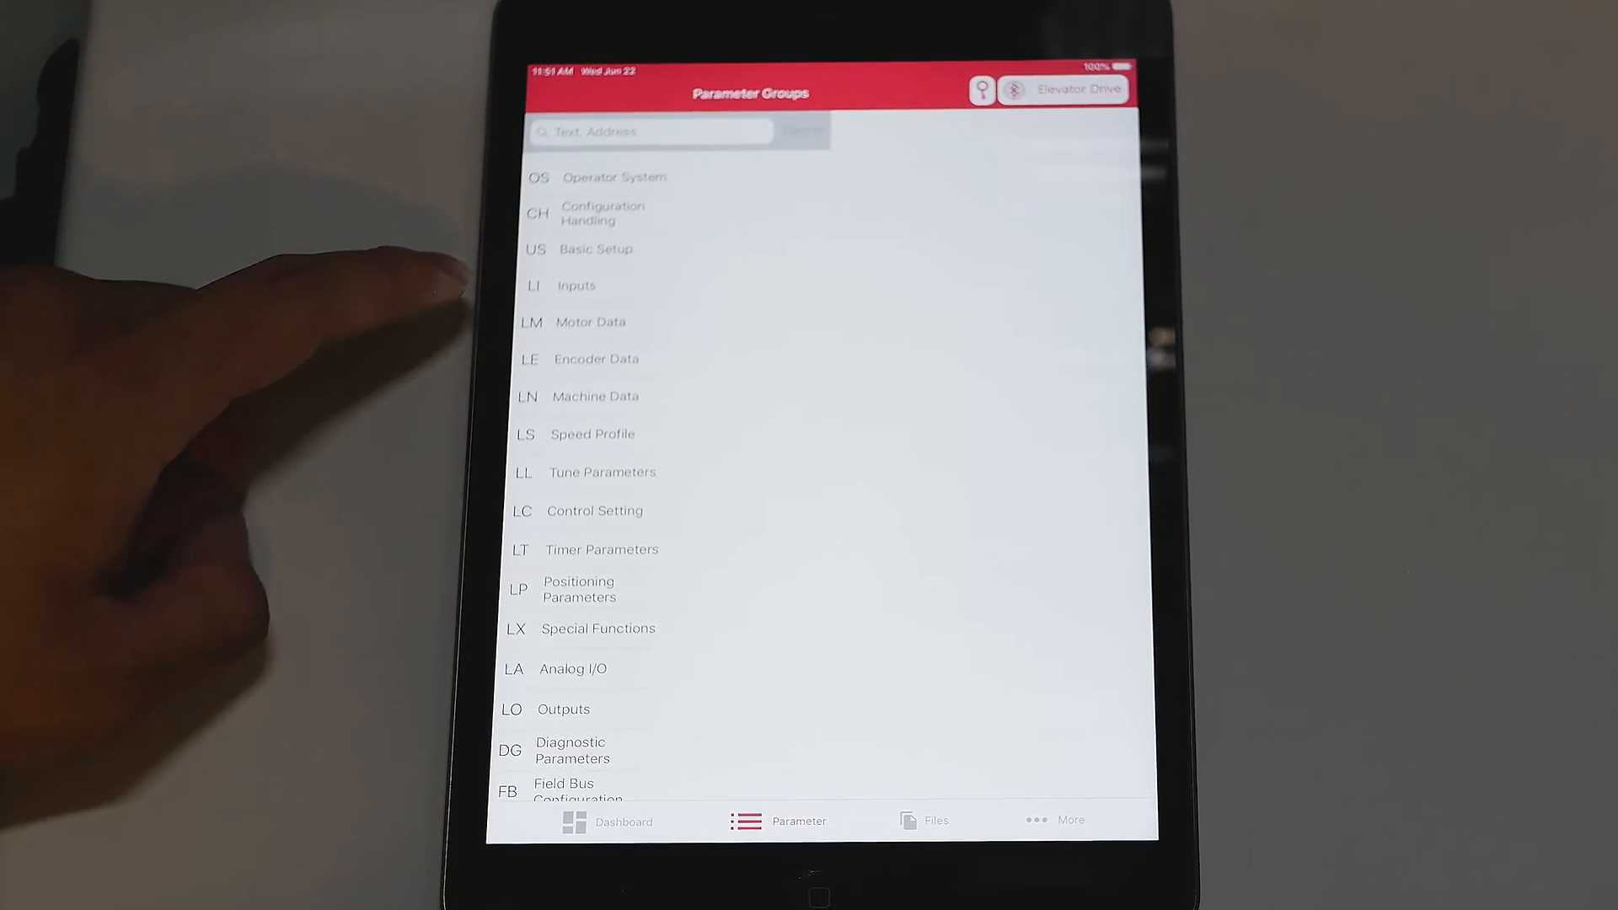
# Open Motor Data > Motor Speed (76.0 RPM), toggling Edit mode on and back off
pyautogui.click(589, 322)
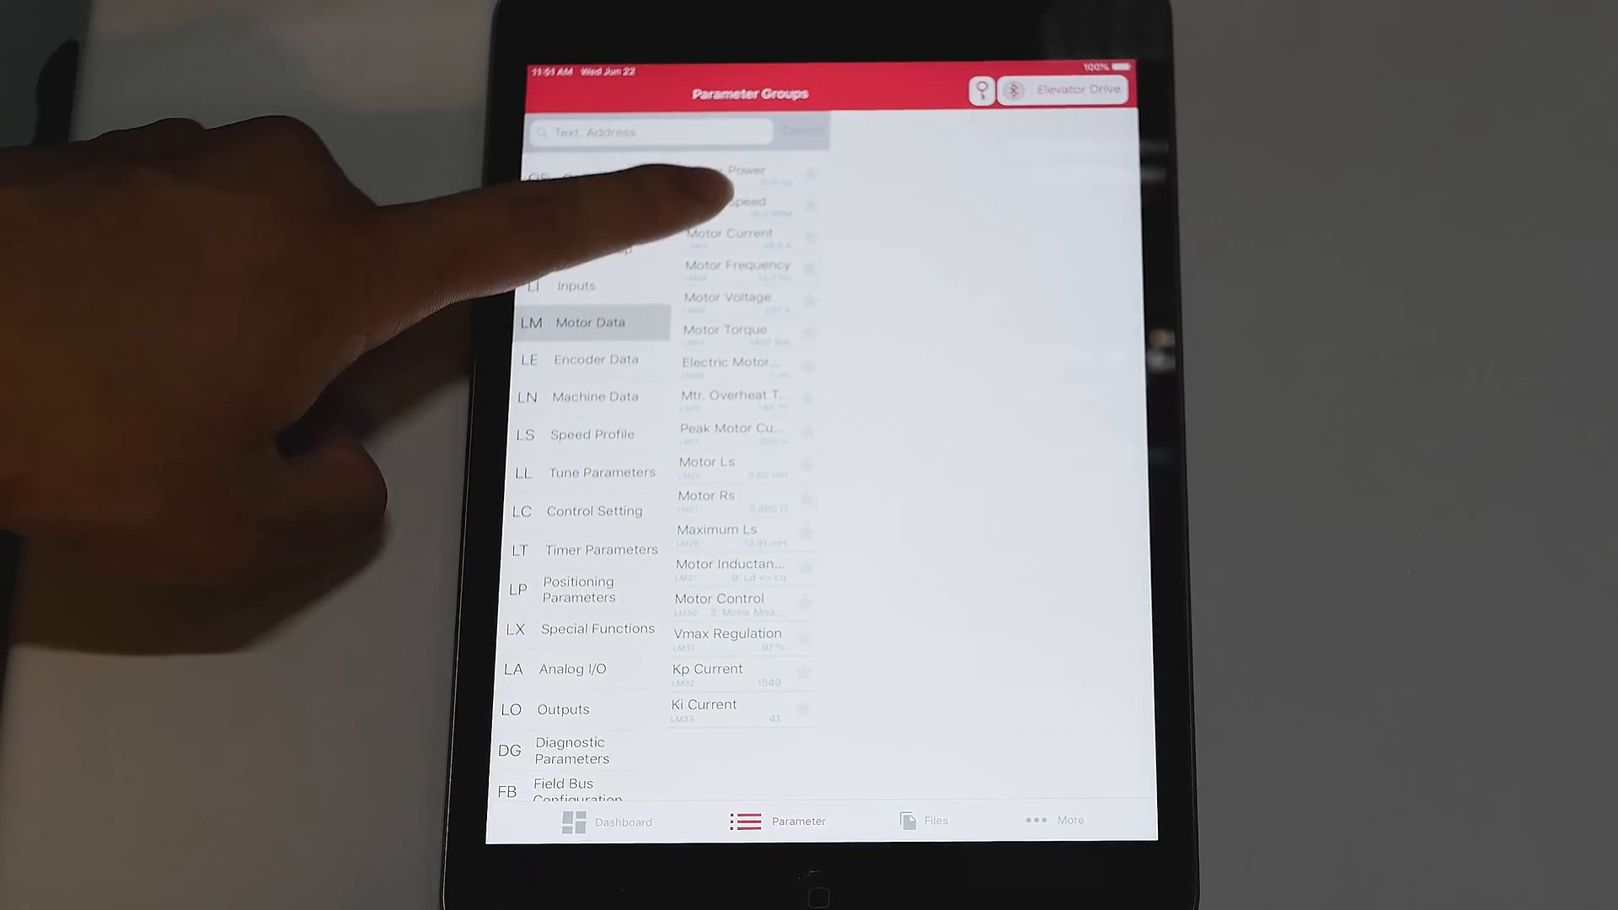
pyautogui.click(727, 201)
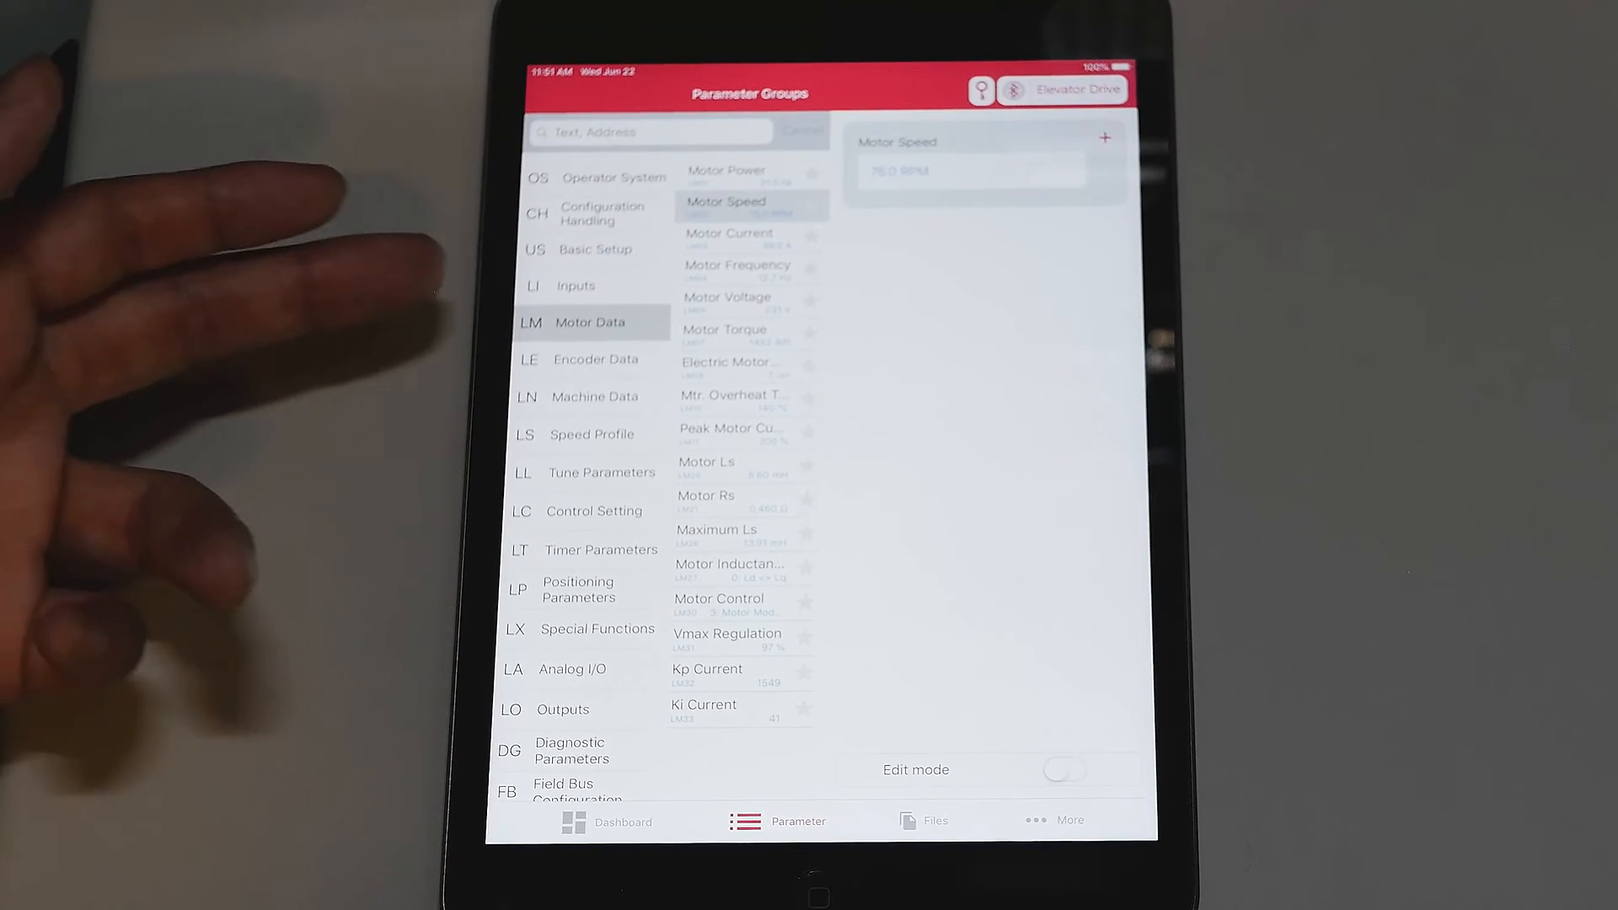
pyautogui.click(1063, 769)
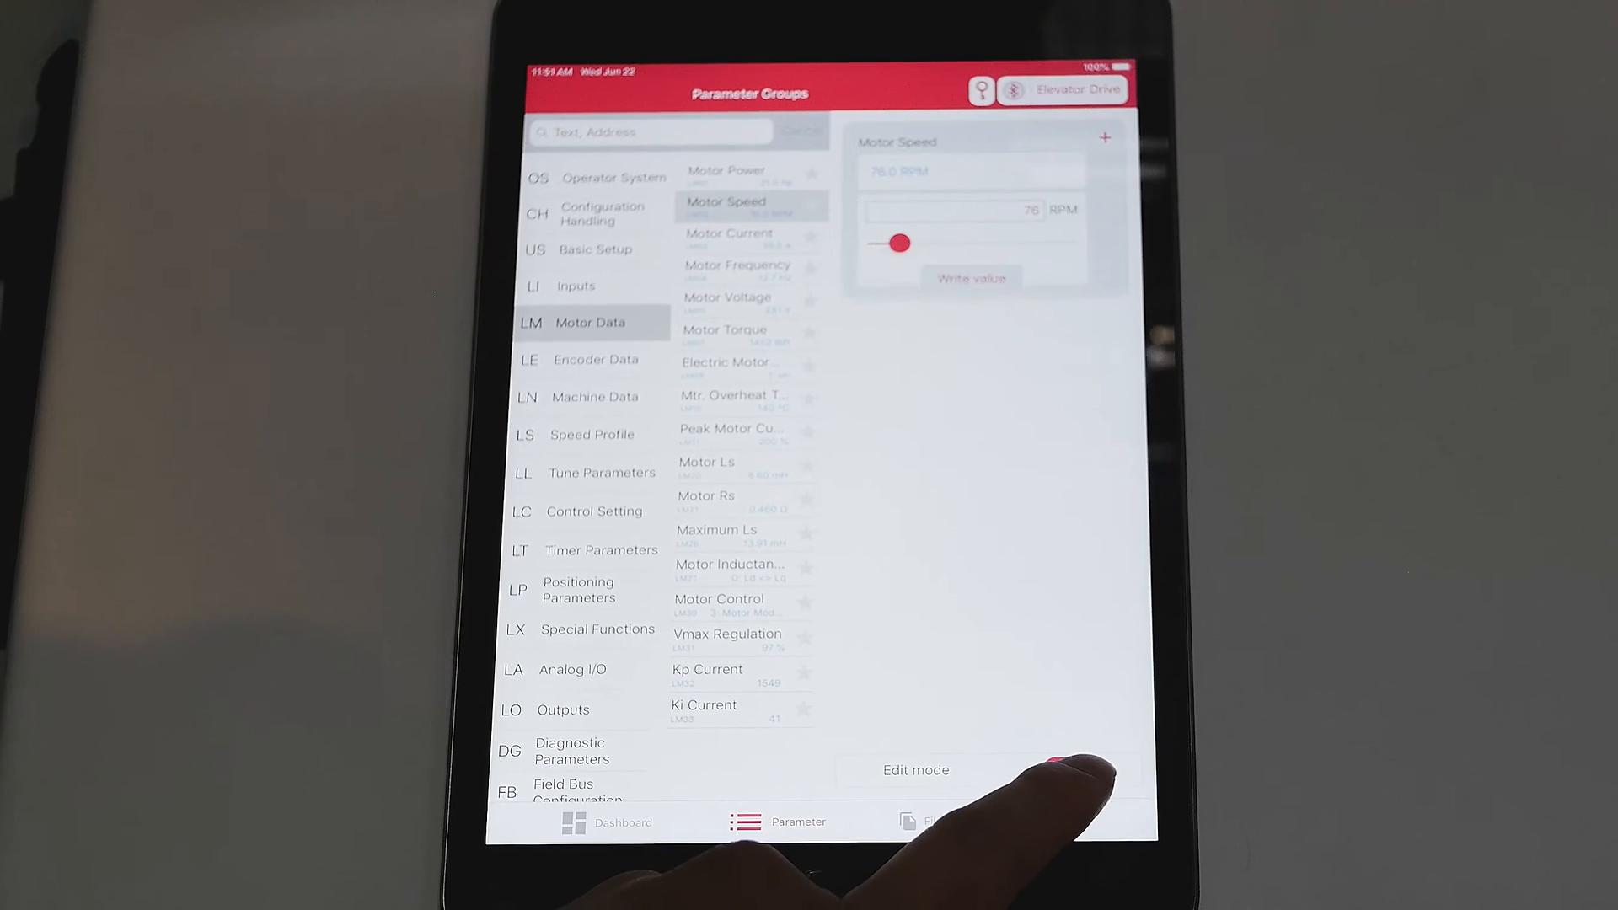
pyautogui.click(1063, 768)
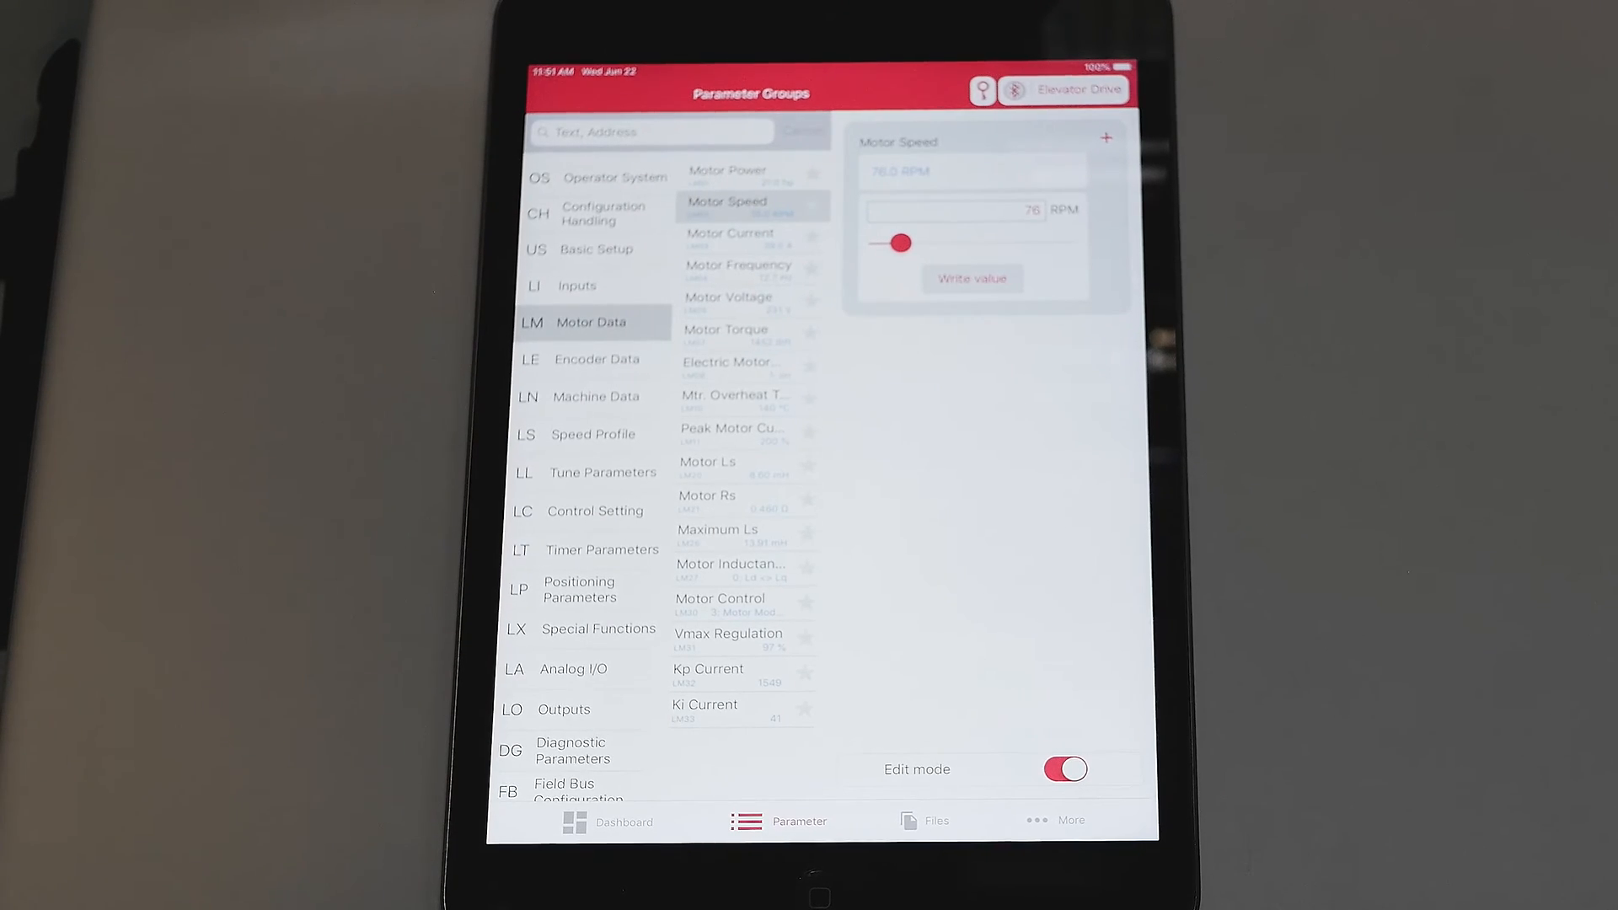
pyautogui.click(1064, 769)
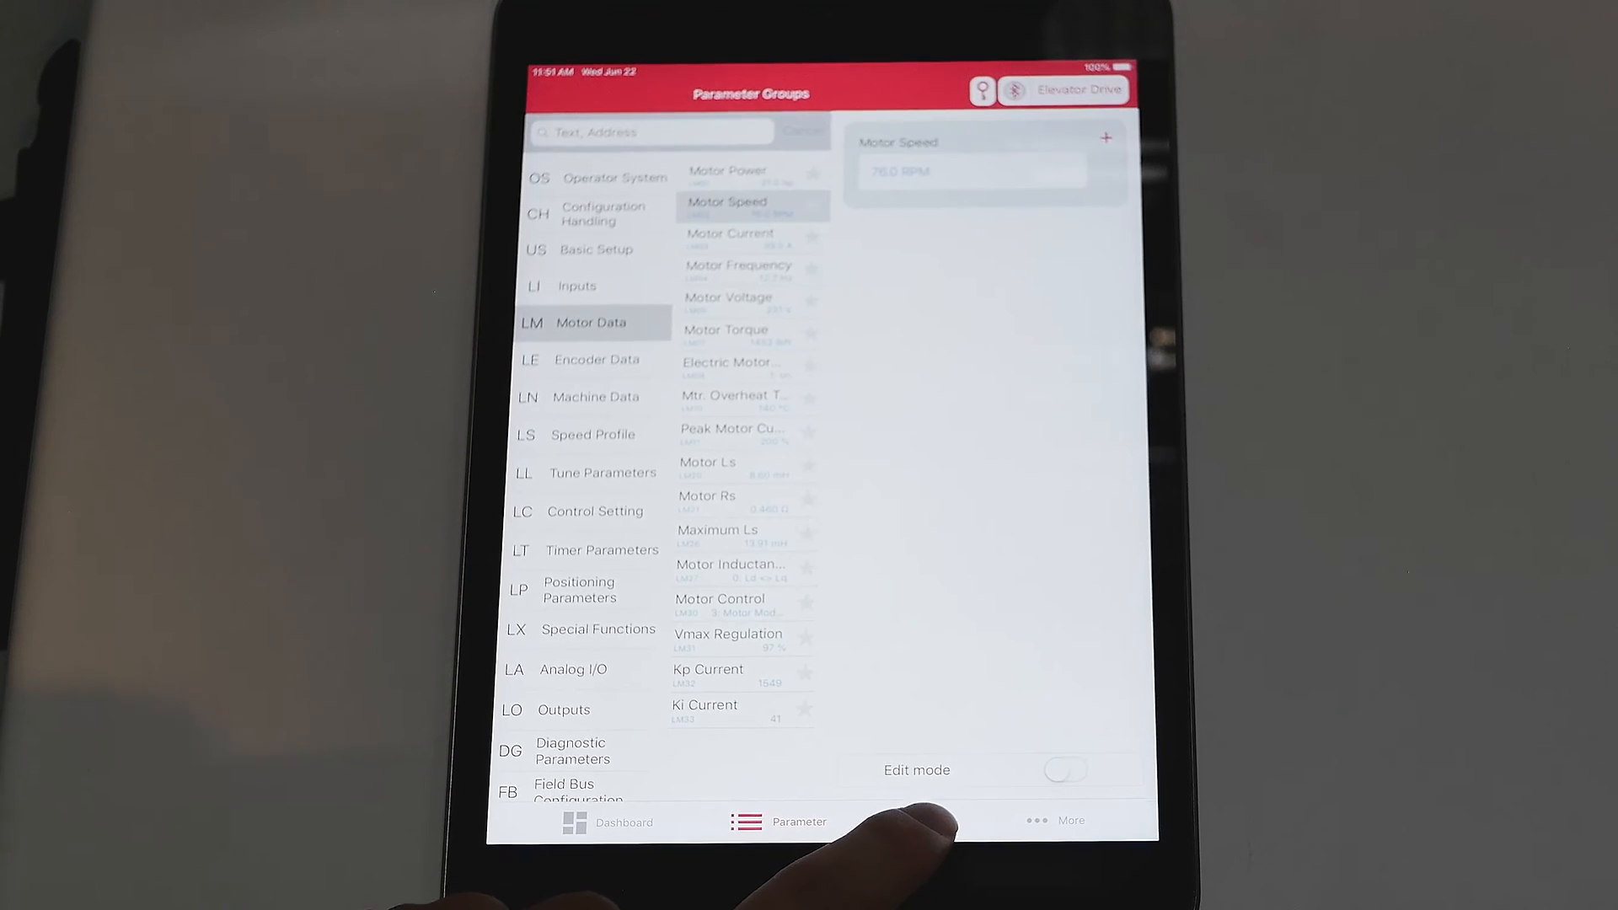
# Create a full 877-parameter backup for 80298 in Files and dismiss the completion message
pyautogui.click(934, 822)
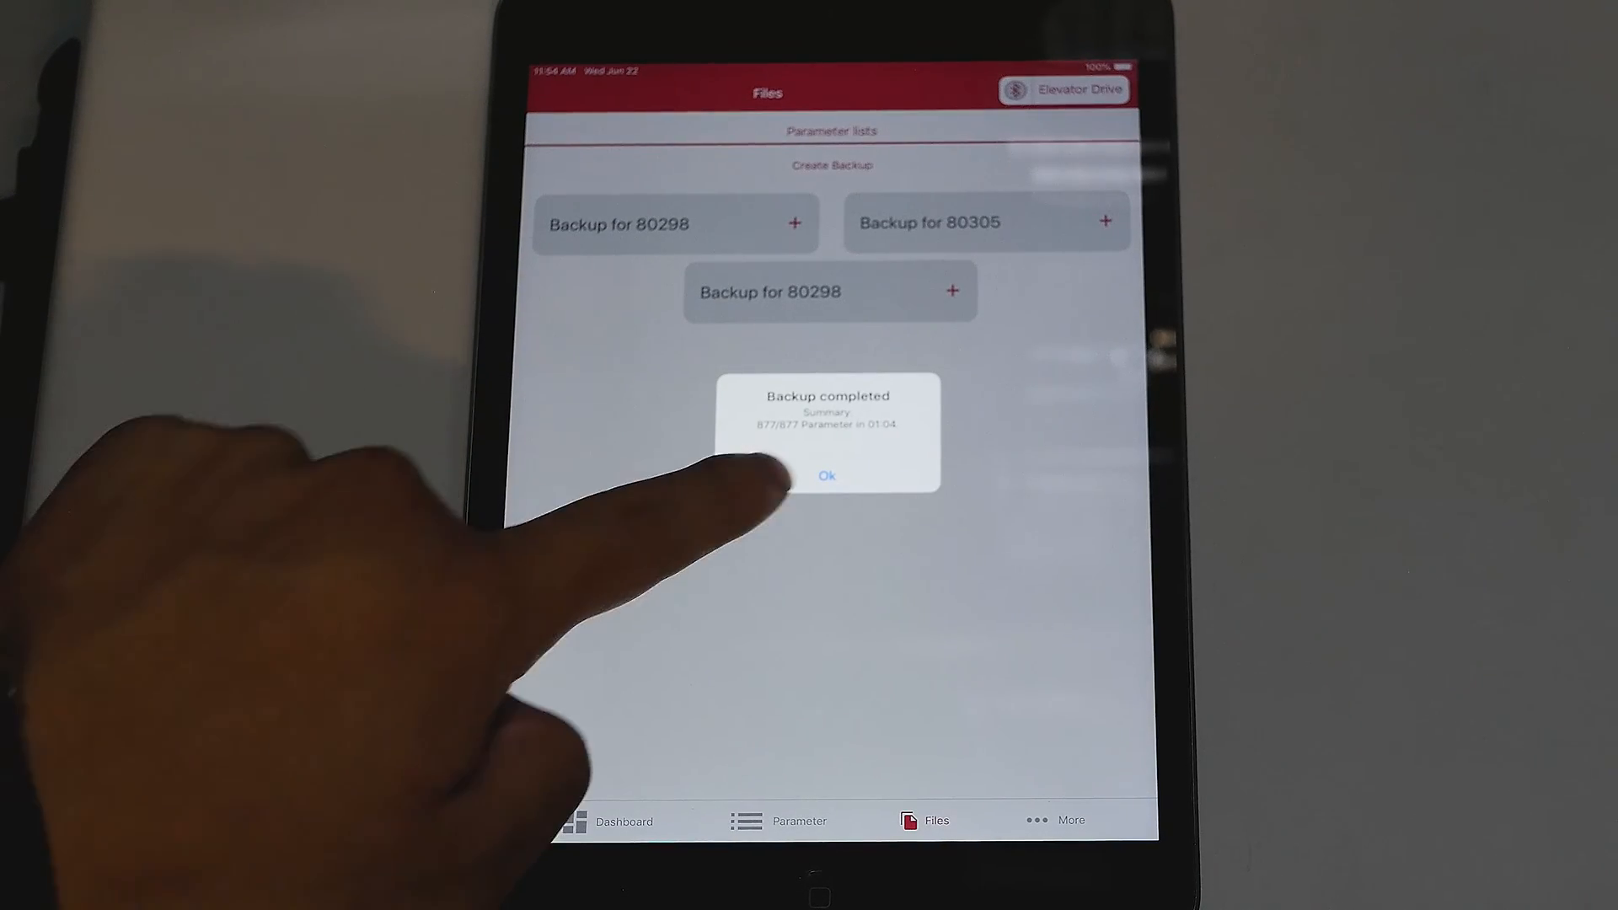
pyautogui.click(826, 475)
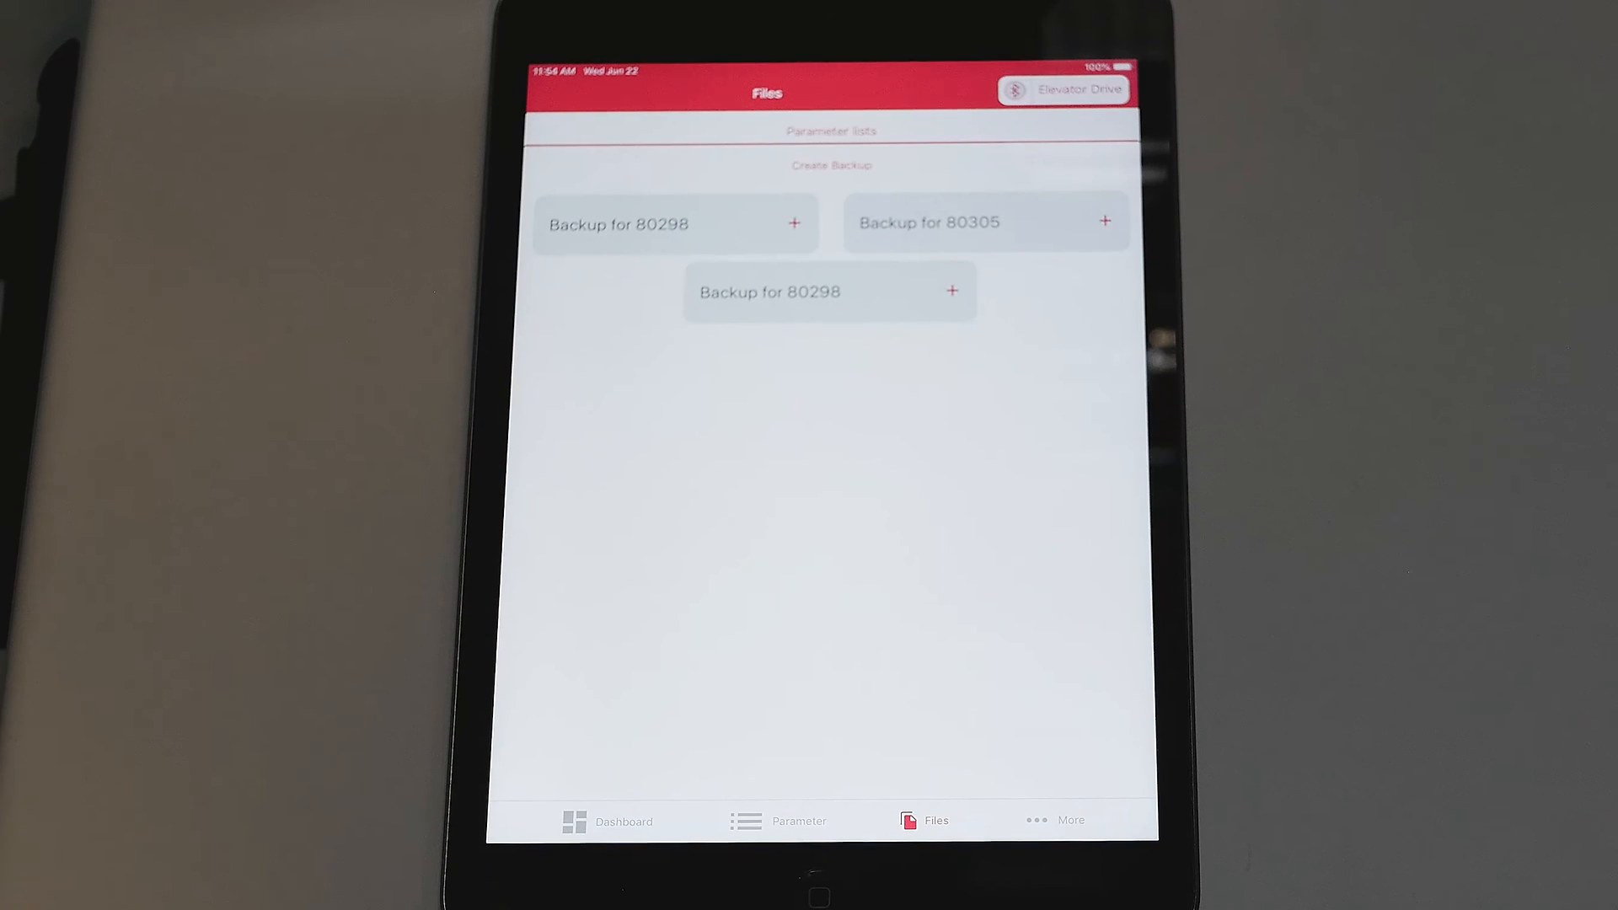